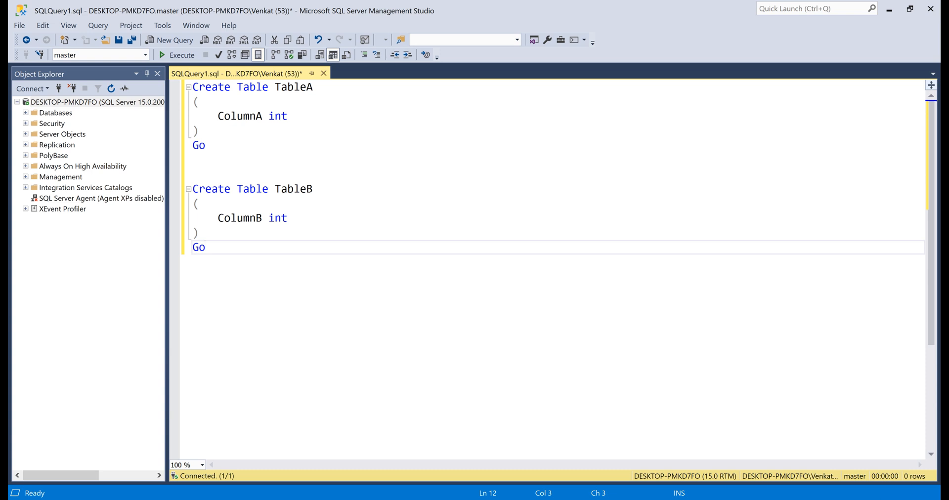
# - Execute the CREATE TABLE batch so TableA and TableB exist, then position for the INSERT and SELECT statements
pyautogui.click(181, 55)
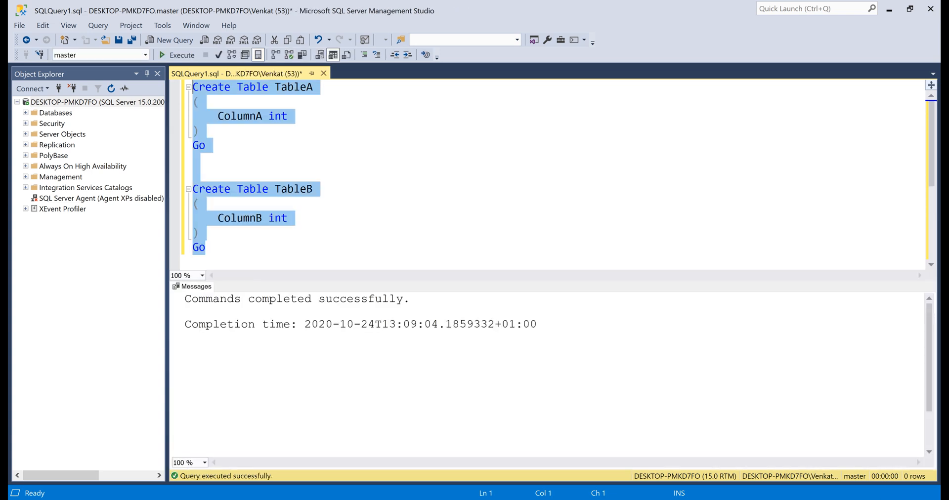
pyautogui.click(206, 247)
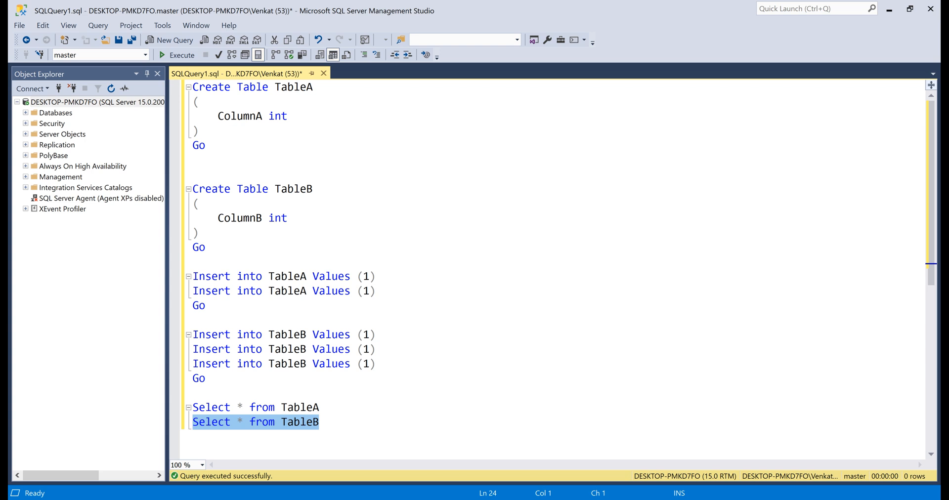
# - Run the SELECT * statements, then write SELECT ColumnA, ColumnB FROM TableA INNER JOIN TableB ON TableA.ColumnA = TableB.ColumnB
pyautogui.click(162, 56)
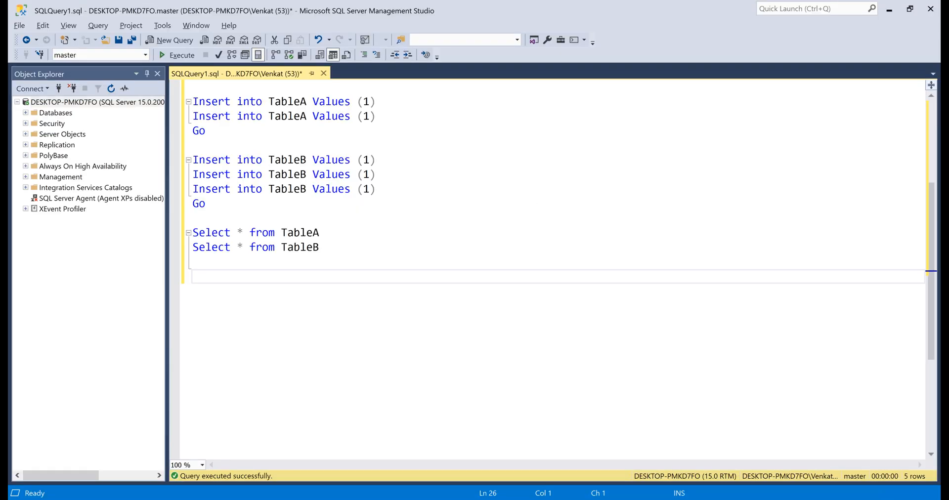
pyautogui.write('Select ColumnA,')
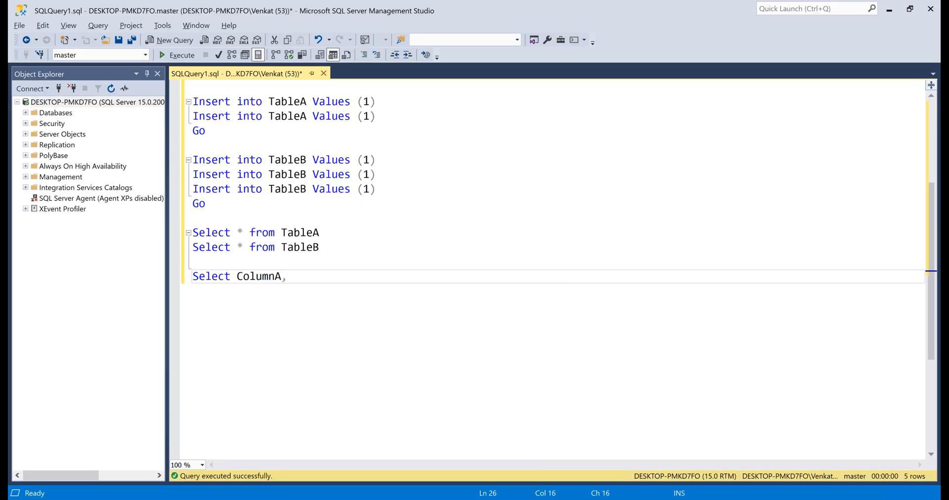
pyautogui.write('ColumnB')
pyautogui.write('inner joi')
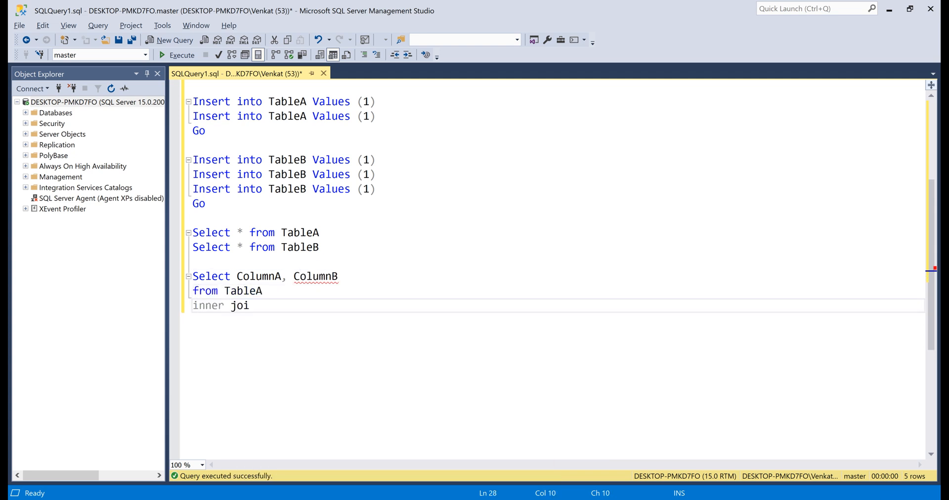
pyautogui.write('n TableB')
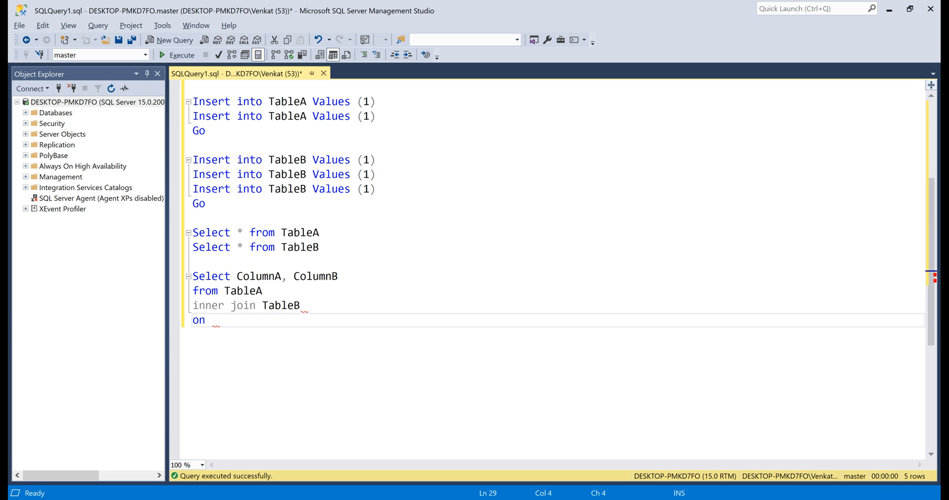
pyautogui.write('TableA.')
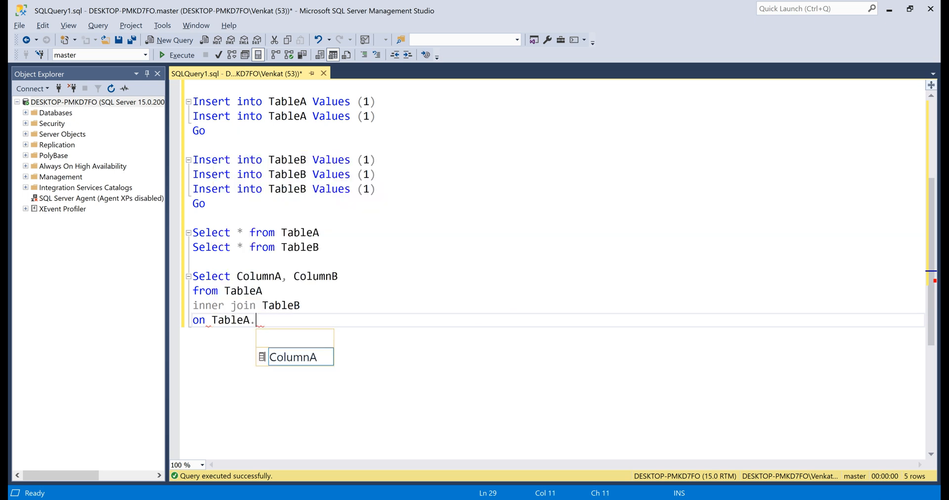
pyautogui.press('Tab')
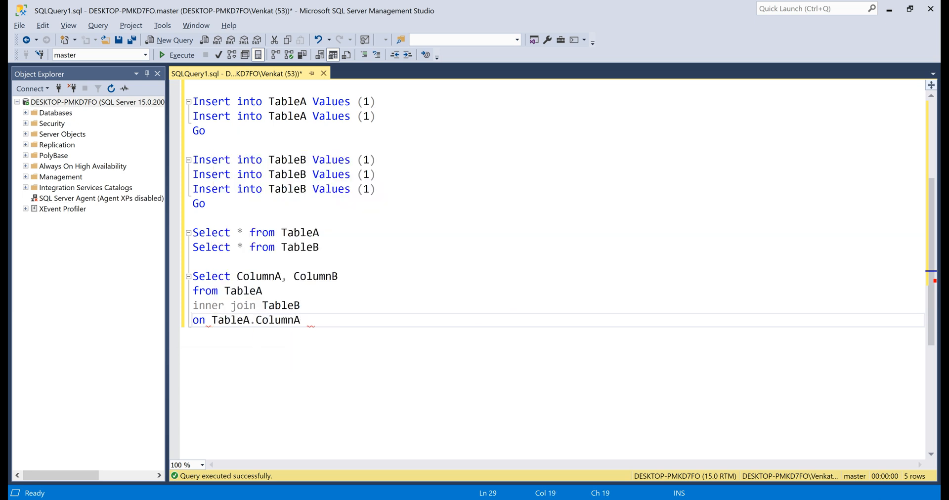
pyautogui.write('= TableB.ColumnB')
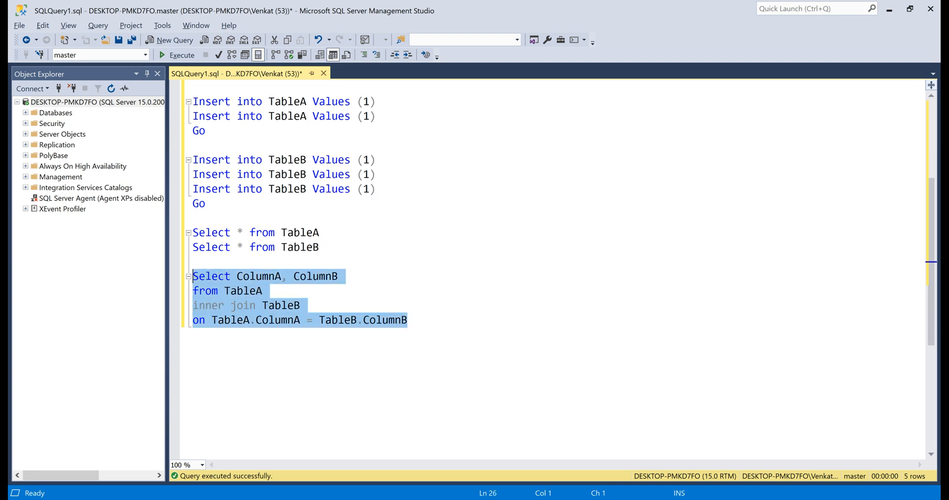
# - Execute the inner join, then copy it into LEFT, RIGHT, FULL OUTER and CROSS JOIN versions
pyautogui.click(176, 56)
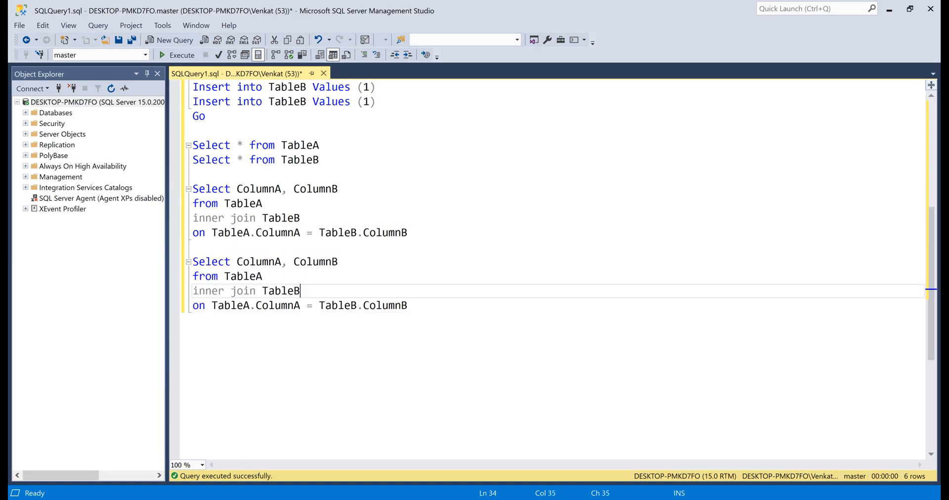
pyautogui.write('left out')
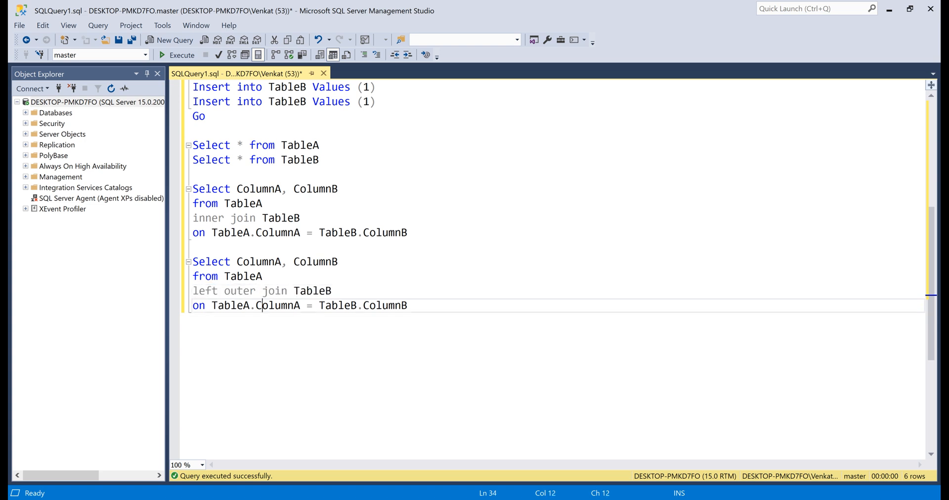
pyautogui.click(157, 55)
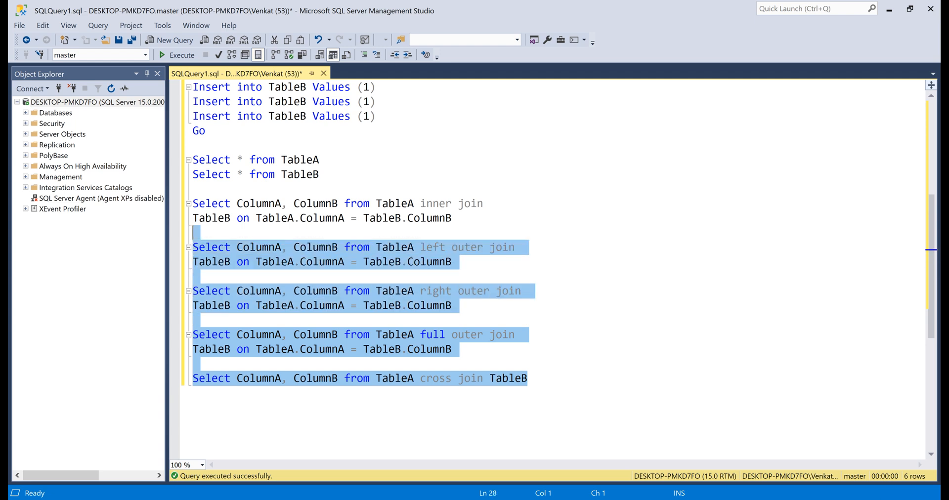
# - Execute all five join queries, then add INSERT INTO TableB VALUES (1) GO above them
pyautogui.click(157, 55)
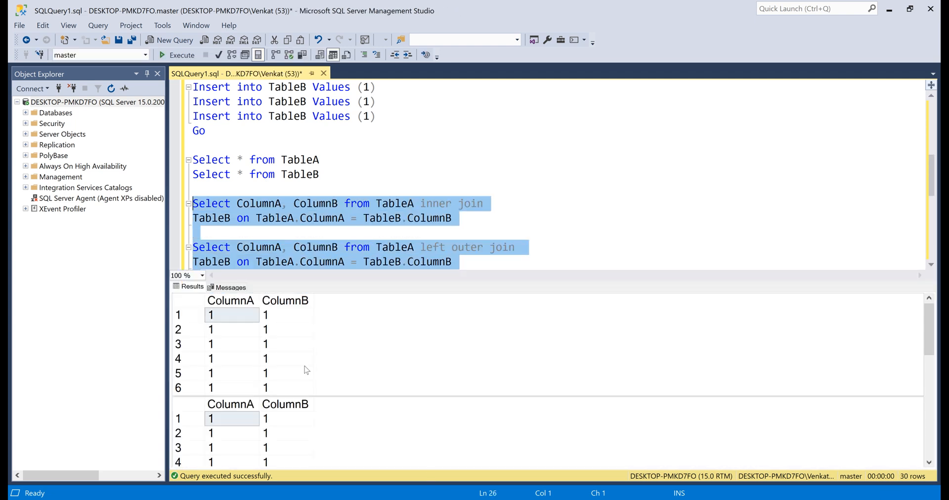
pyautogui.click(231, 288)
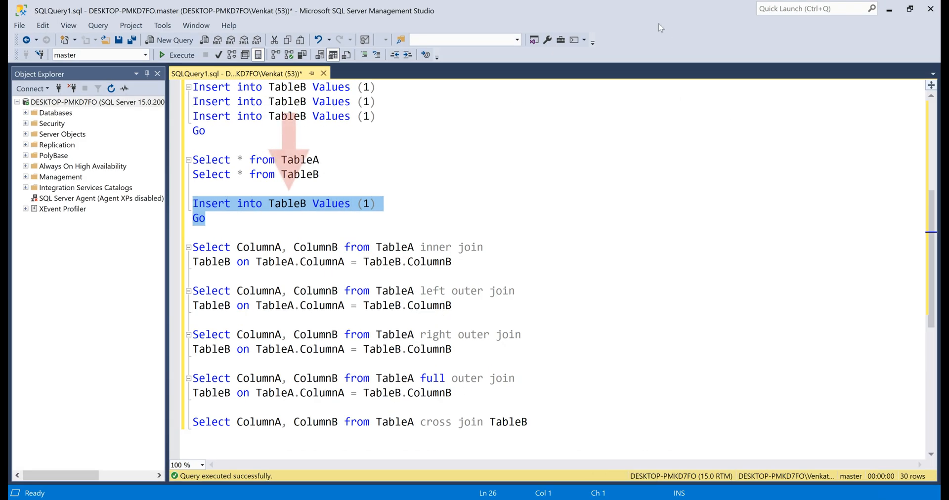
# - Rerun the script for 8-row joins, then select the table definitions to add DROP TABLE and SomeValue nvarchar(2) columns
pyautogui.click(165, 56)
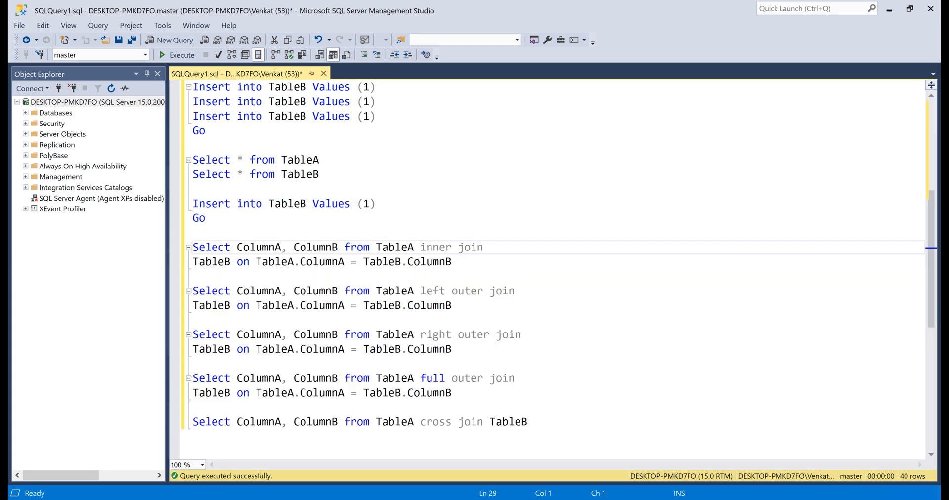
pyautogui.moveTo(191, 247); pyautogui.dragTo(528, 423)
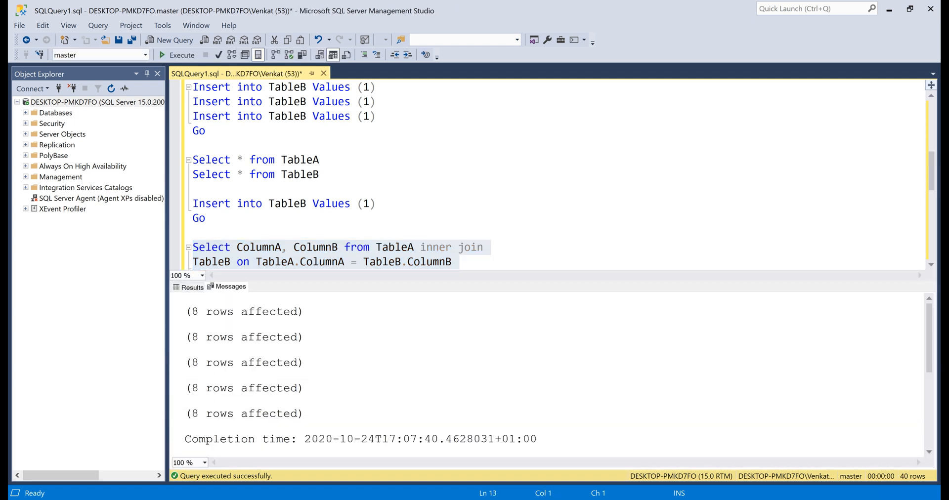
pyautogui.moveTo(185, 311); pyautogui.dragTo(305, 414)
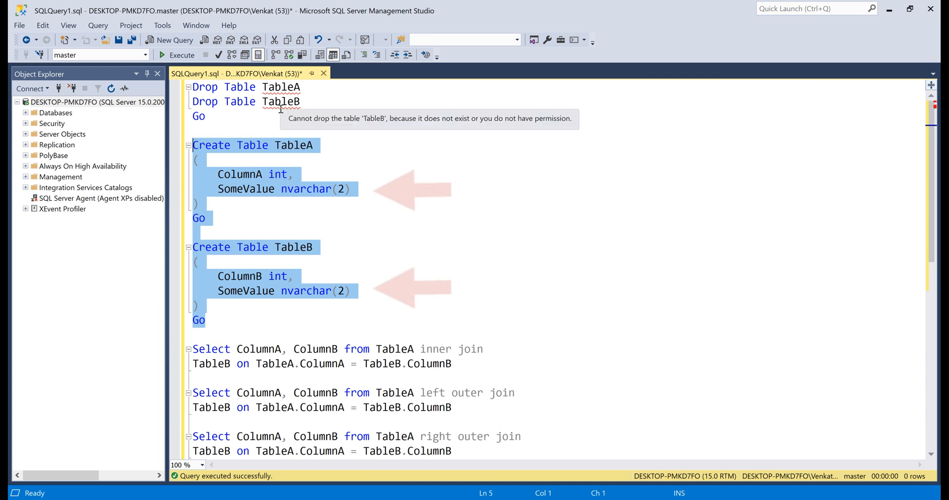
pyautogui.moveTo(477, 249)
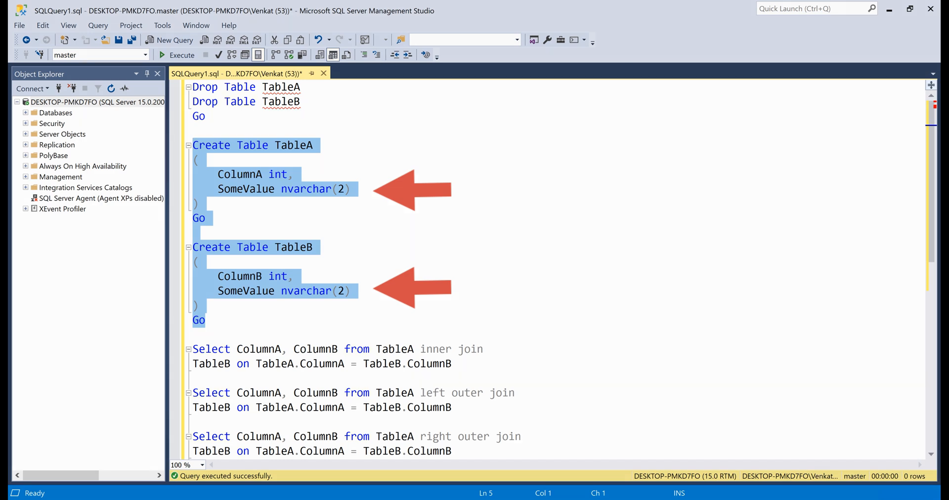
# - Execute the script after deleting the CREATE TABLE batches, keeping only DROP TABLE statements and the joins
pyautogui.click(162, 55)
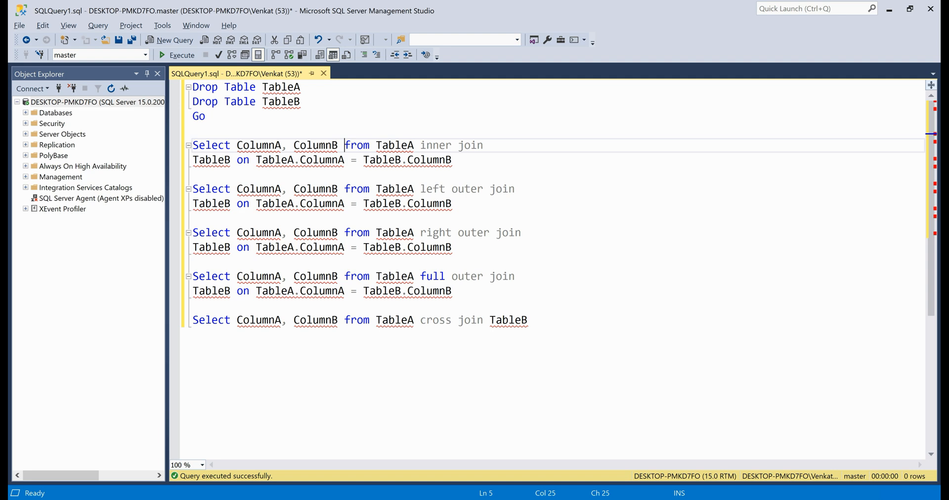
# - Add TableA.SomeValue AS [TableASomeValue], TableB.SomeValue AS [TableBSomeValue] to the first SELECT and paste it into the other joins
pyautogui.write(',')
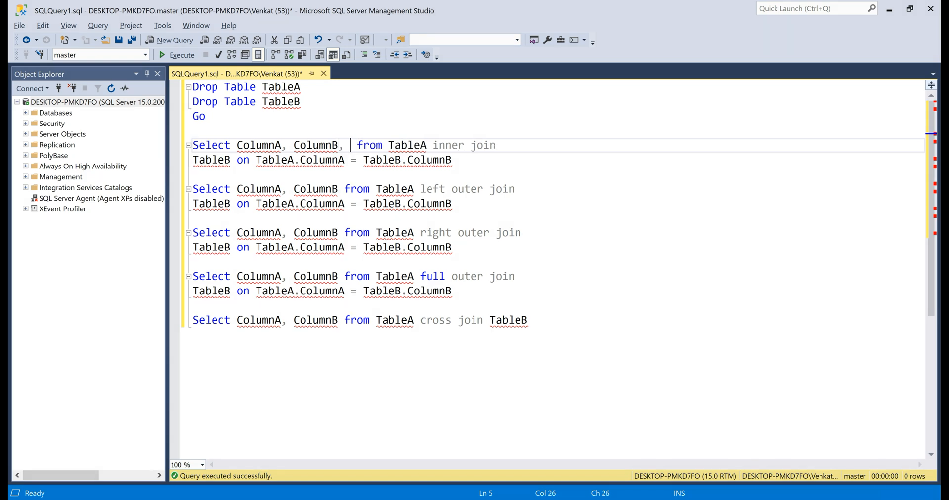
pyautogui.write('TableA.SomeValue as')
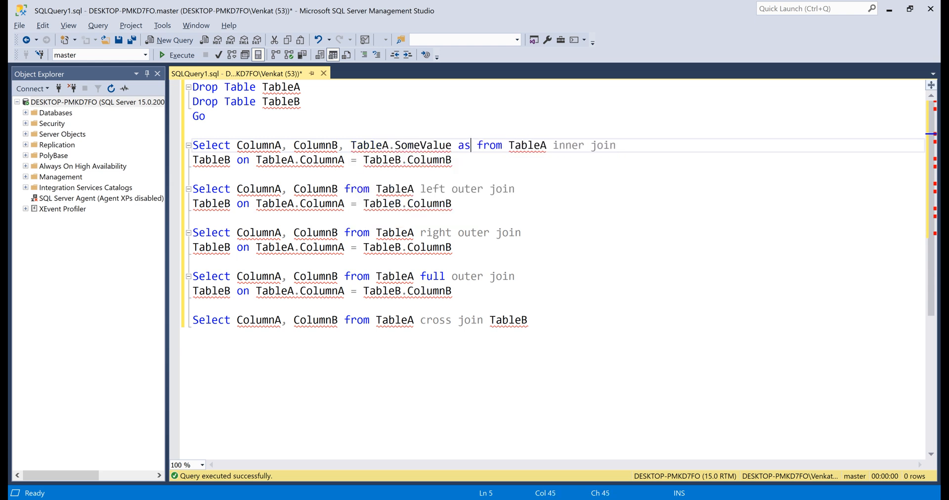
pyautogui.write('[T]')
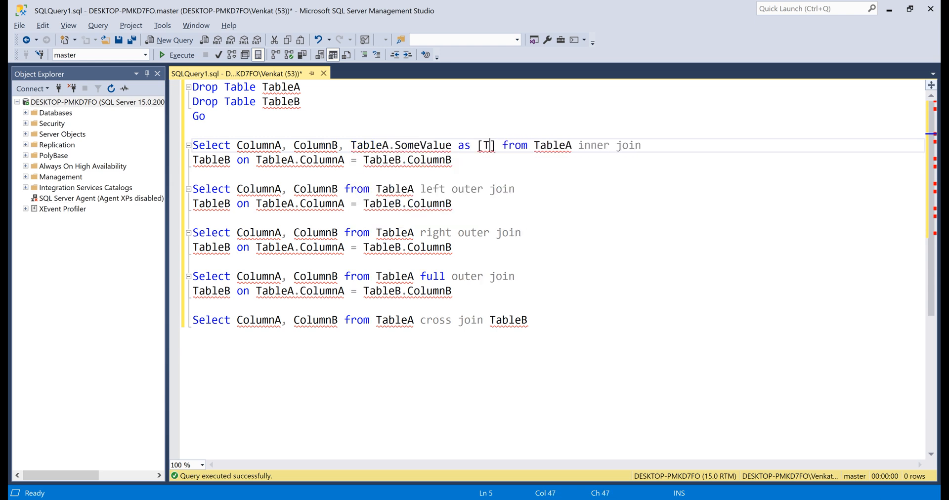
pyautogui.write('ableASomeValue],')
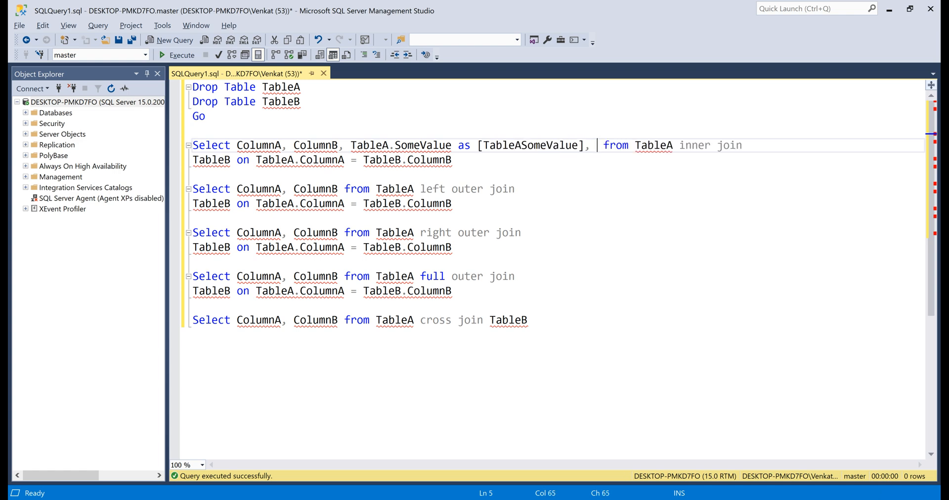
pyautogui.write('TableB.SomeValue as []')
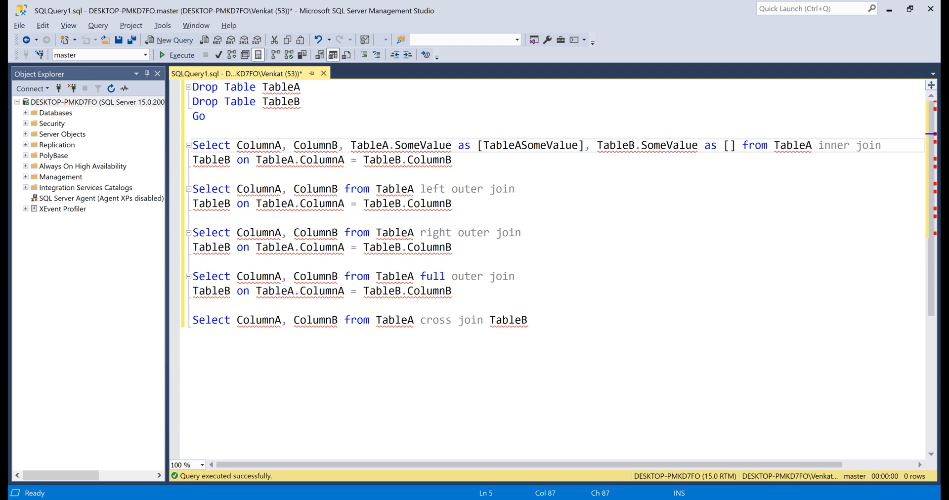
pyautogui.write('TableBSome')
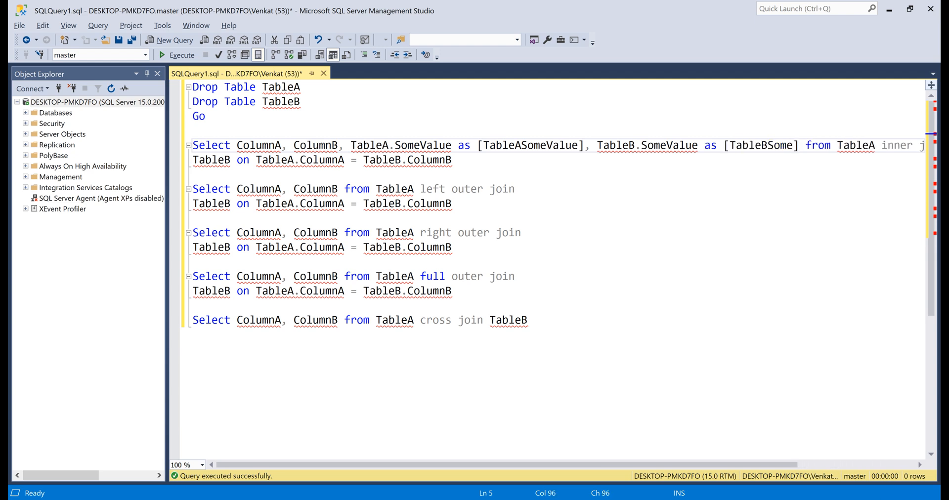
pyautogui.write('Value')
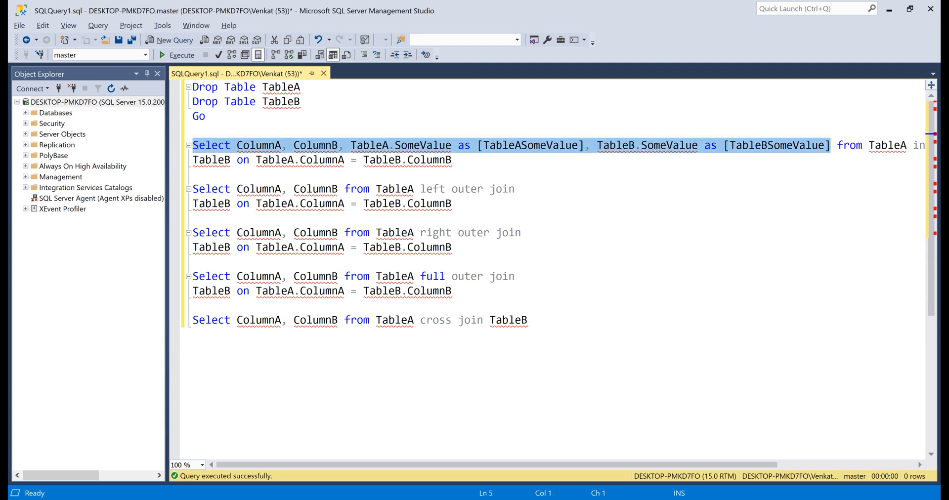
pyautogui.click(194, 189)
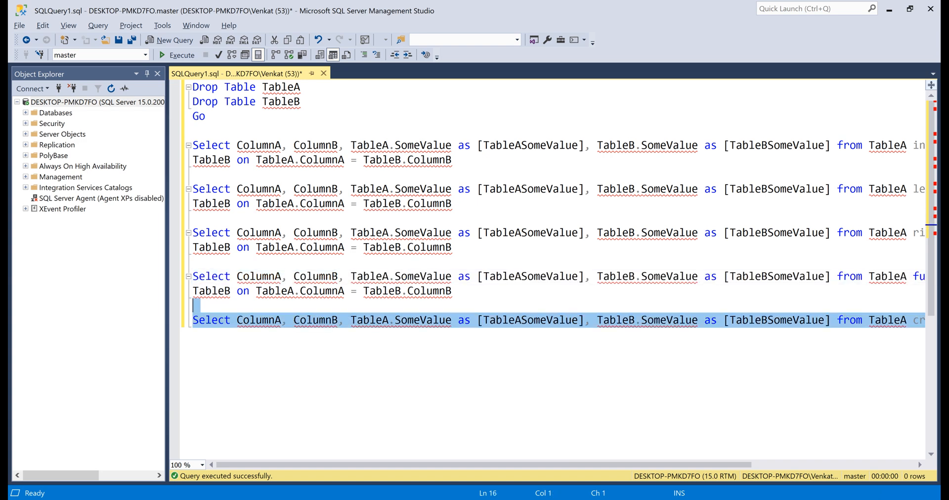
# - Execute all join queries and point out the A1 value paired with B1, B2, B3 in the 30-row results
pyautogui.click(182, 56)
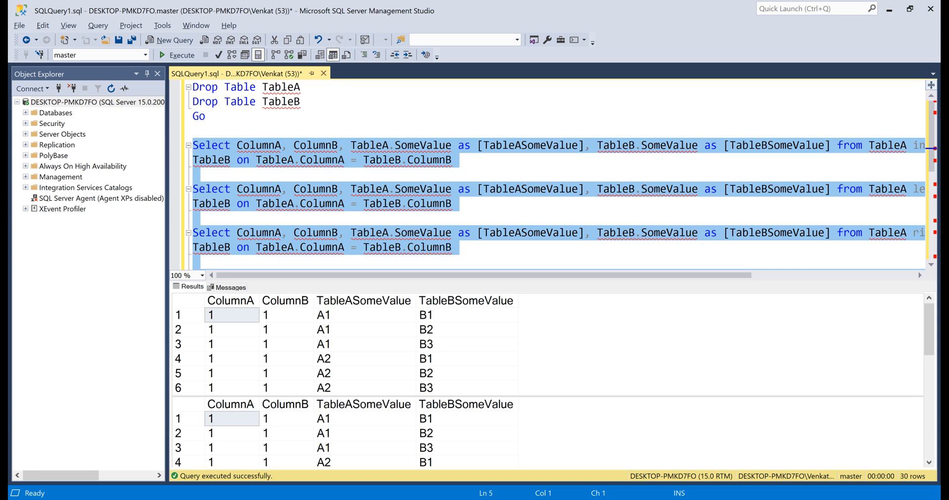
pyautogui.click(364, 315)
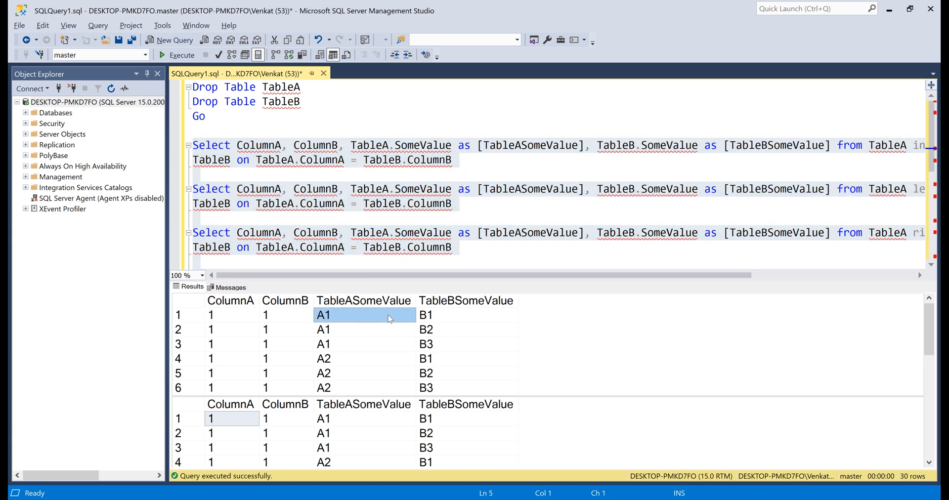